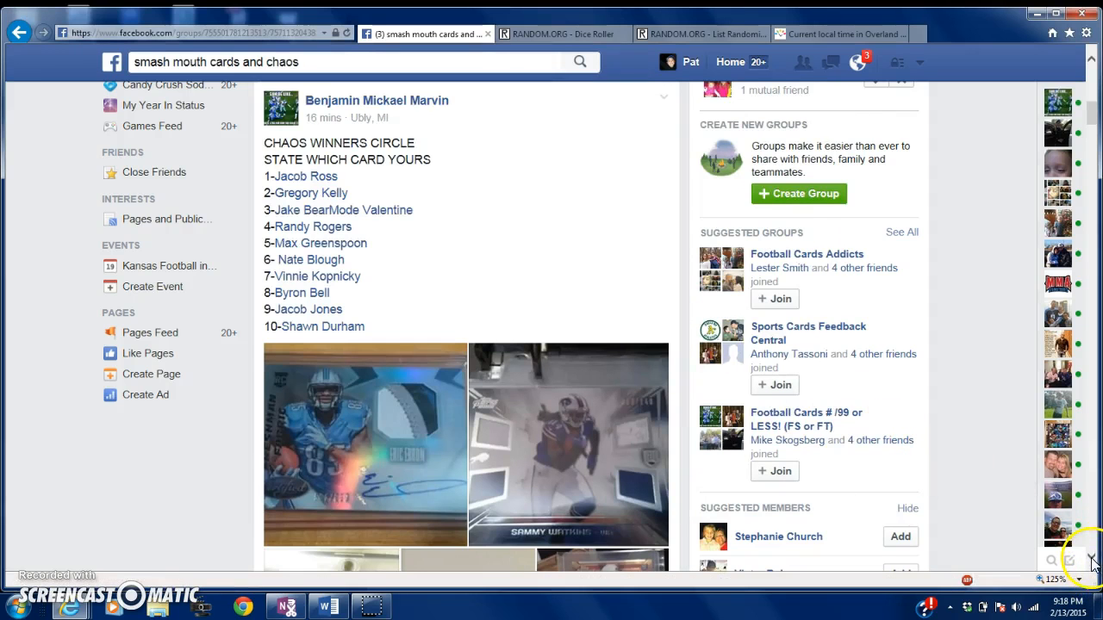
Scroll through the page and enter the letter 'L' while preparing the break list
scroll(down, 3)
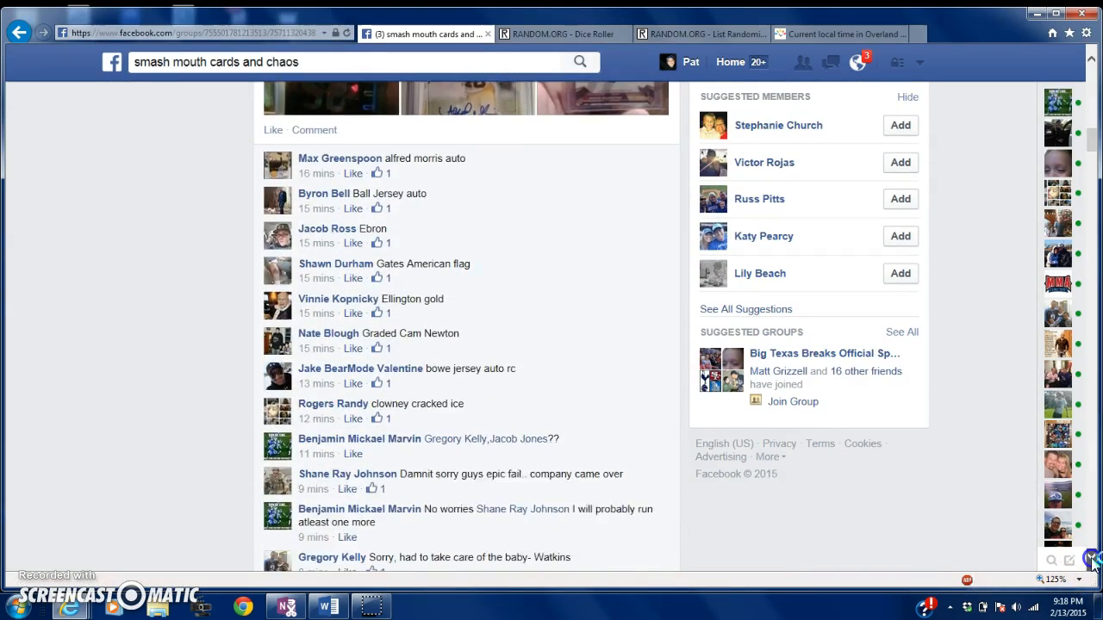
scroll(down, 3)
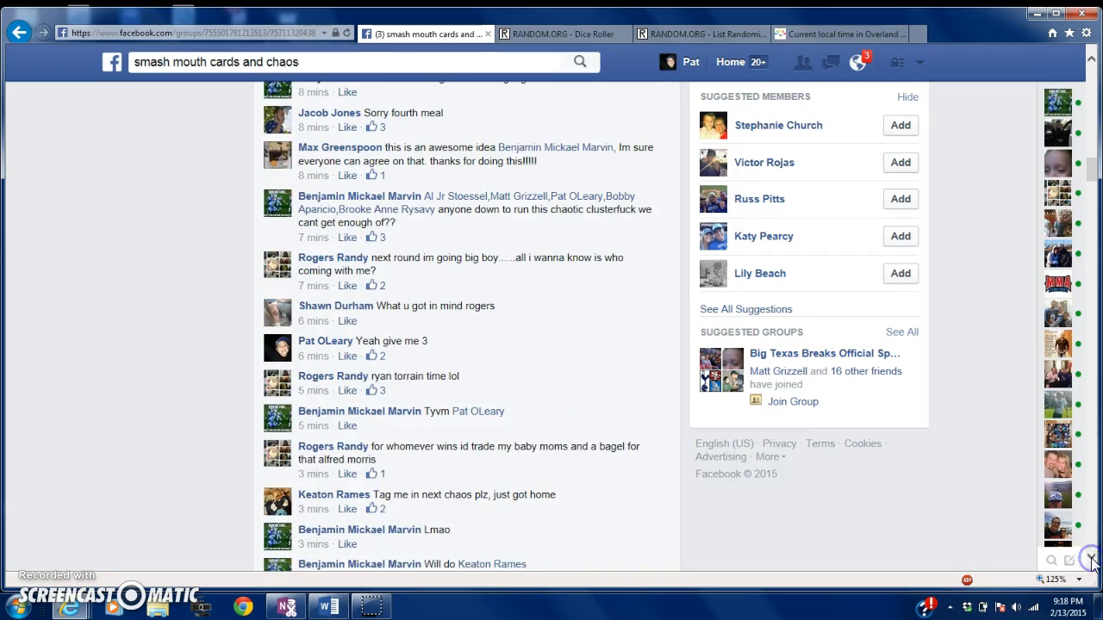
scroll(down, 3)
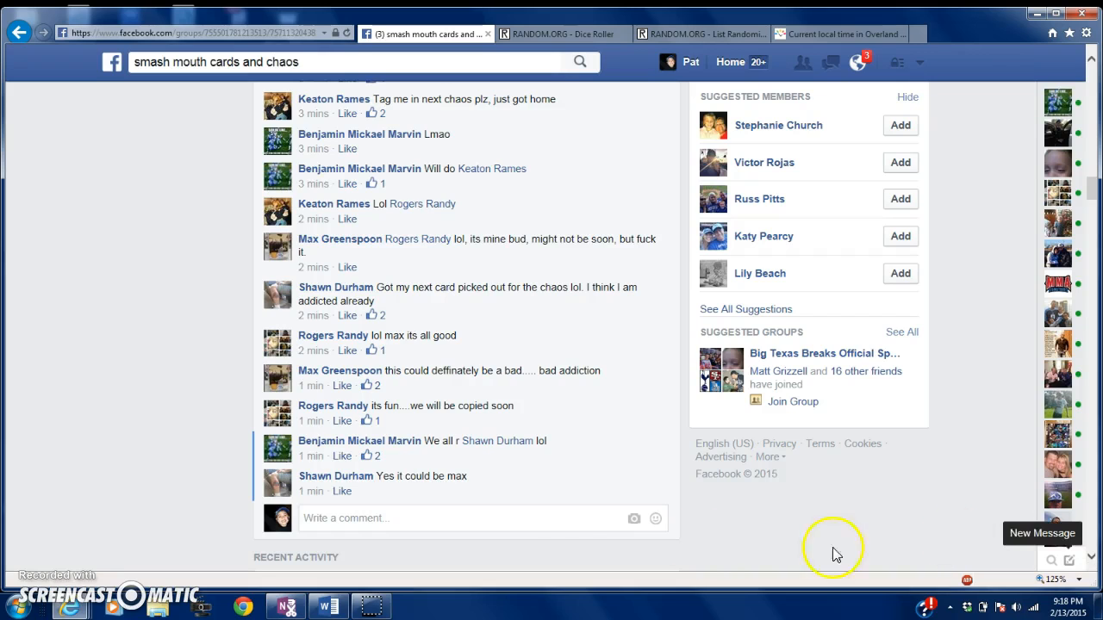
text(L)
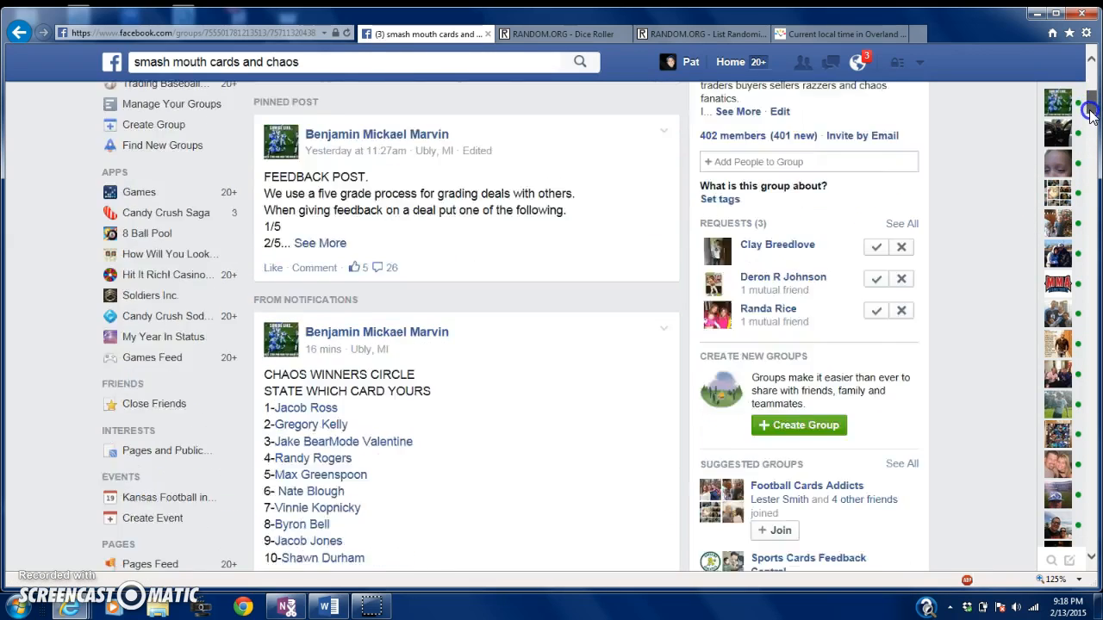
scroll(down, 3)
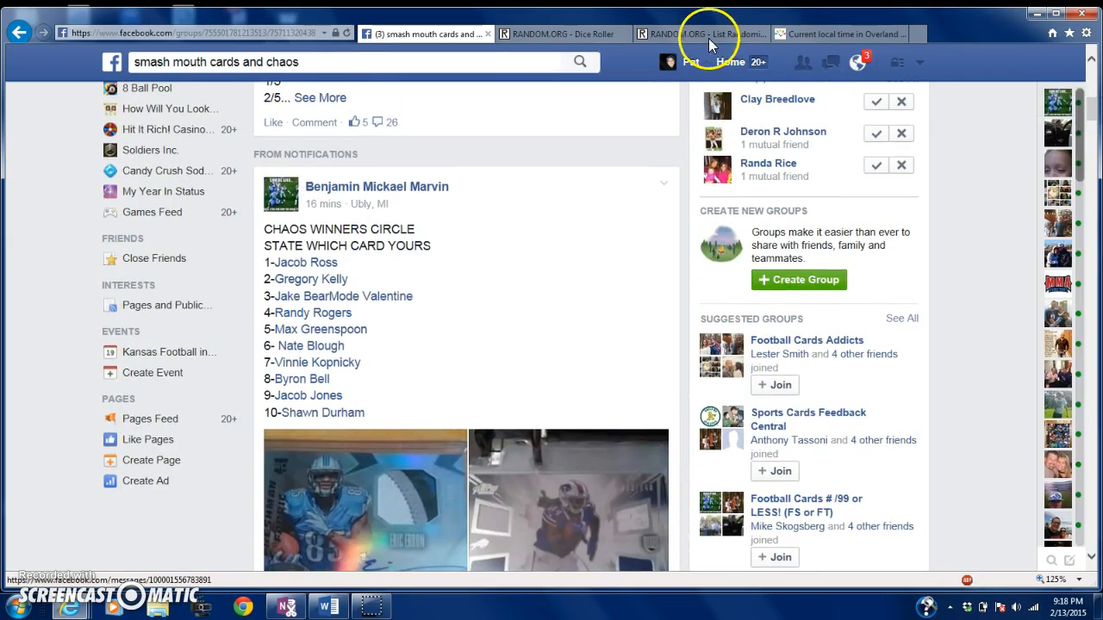
Check the local time and Facebook post pages, ending on the List Randomizer
click(841, 35)
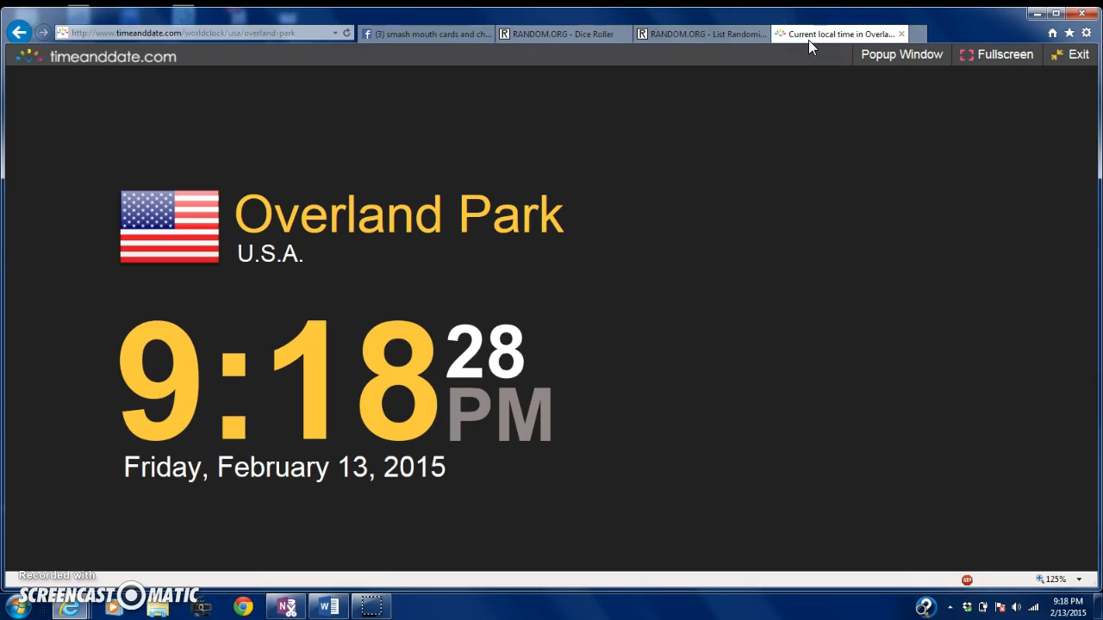
mouse_move(672, 34)
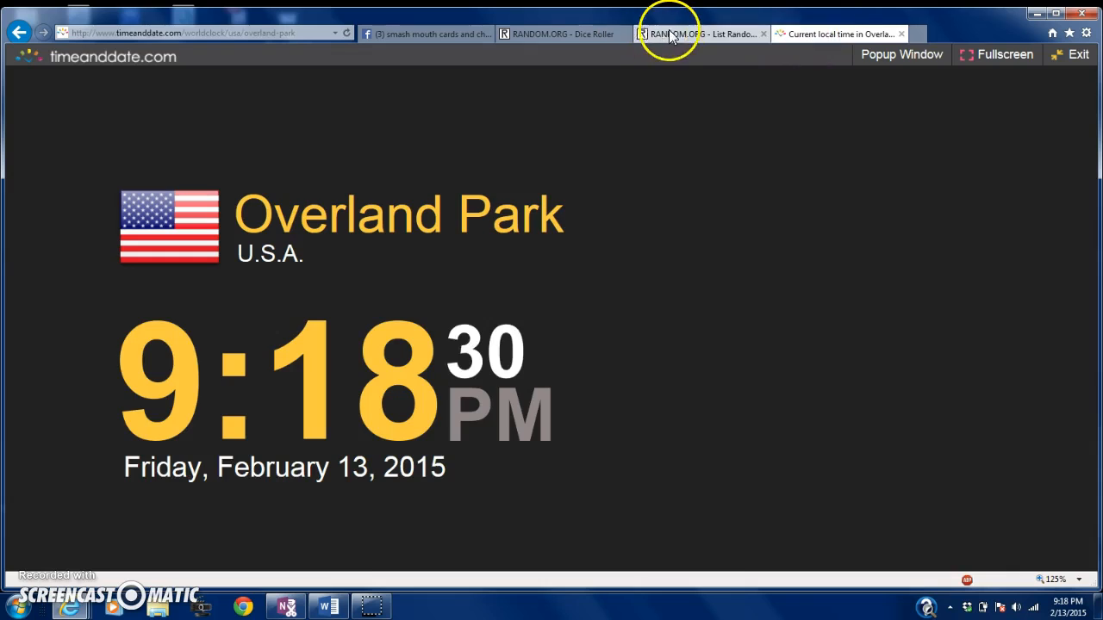
click(698, 31)
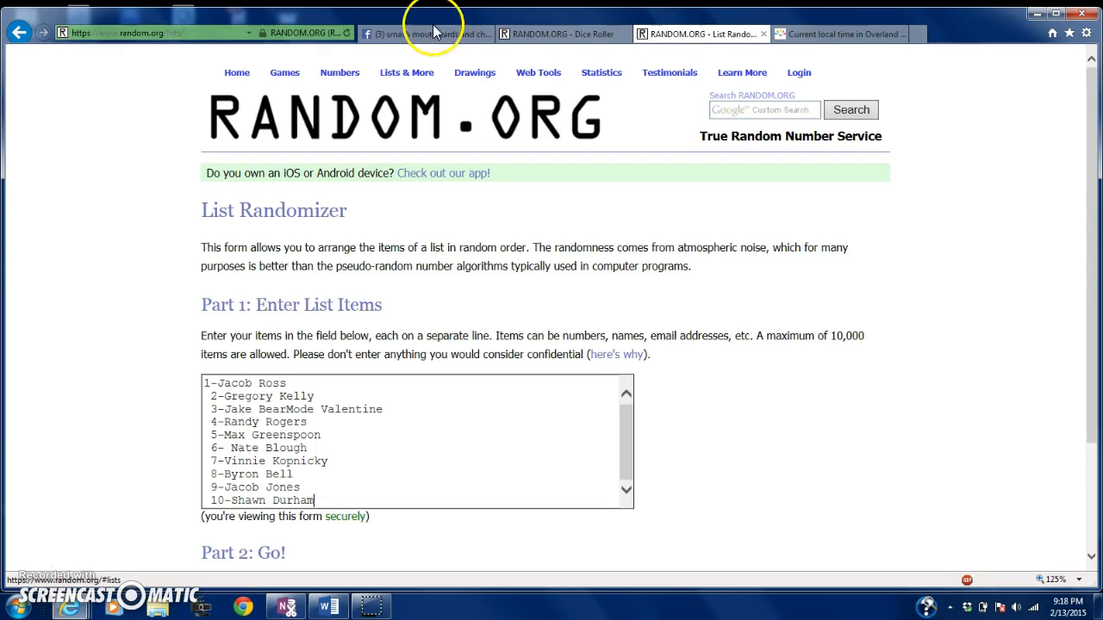
click(424, 33)
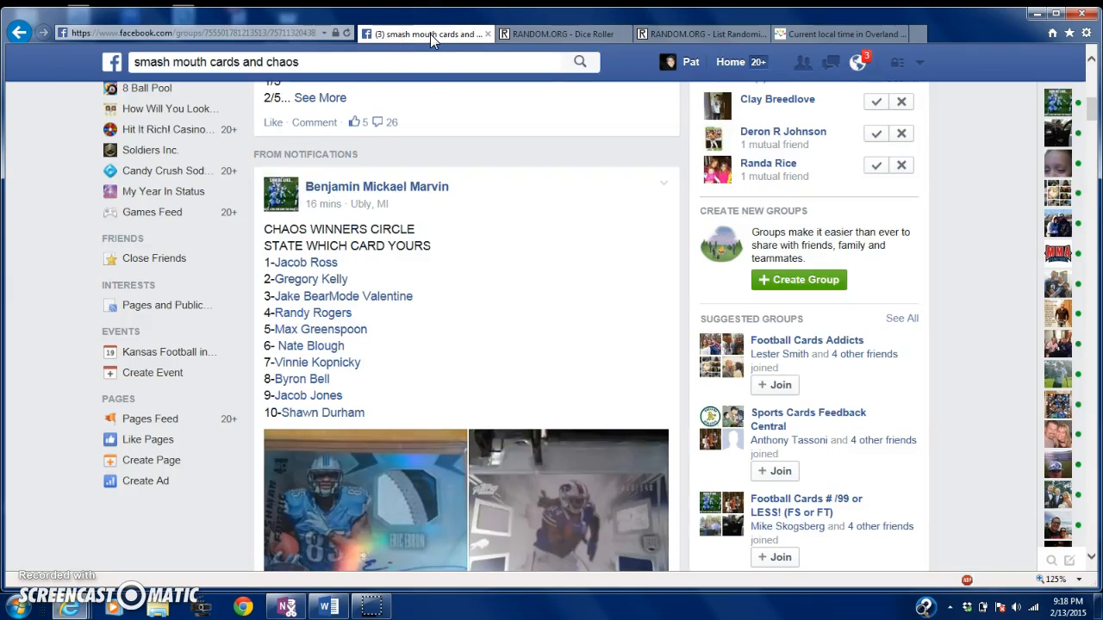
click(706, 35)
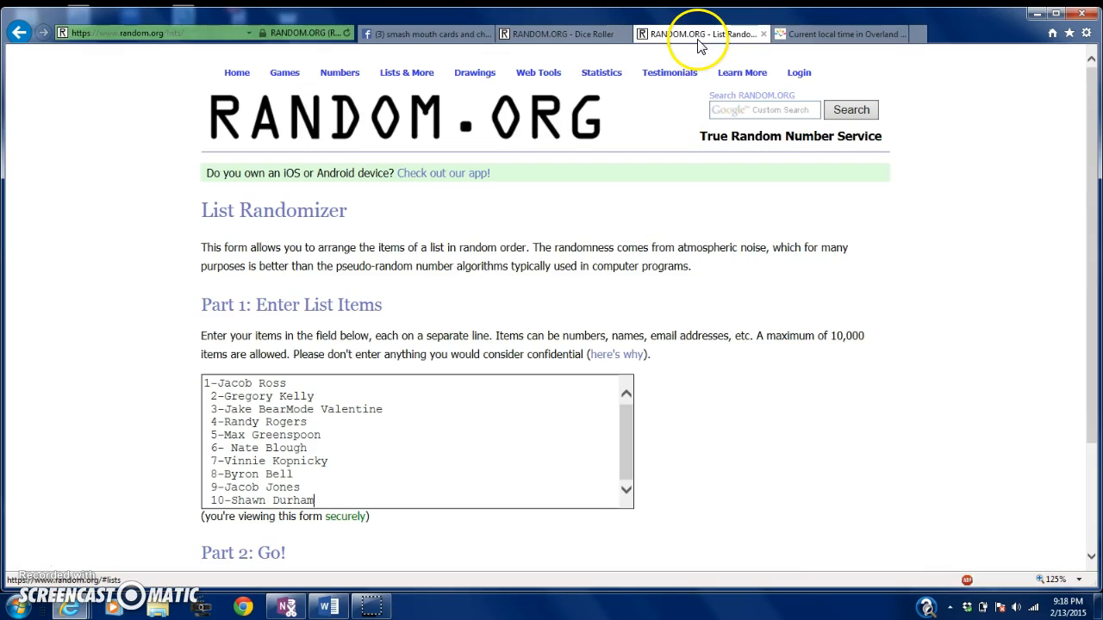
mouse_move(707, 50)
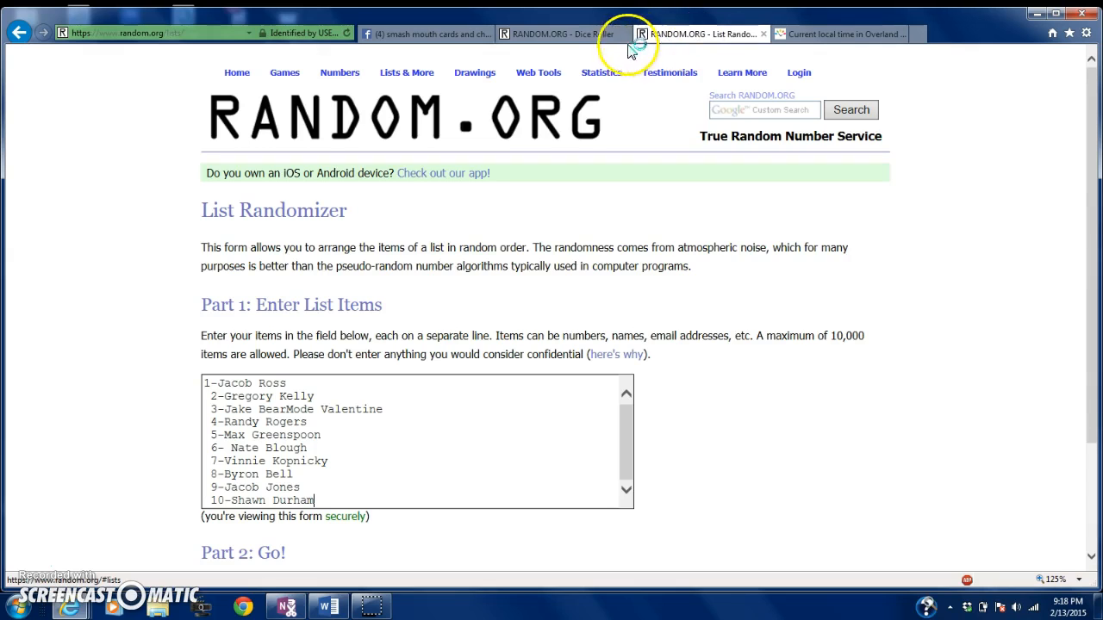
Roll the two virtual dice twice on the Dice Roller, then return to the List Randomizer
click(555, 34)
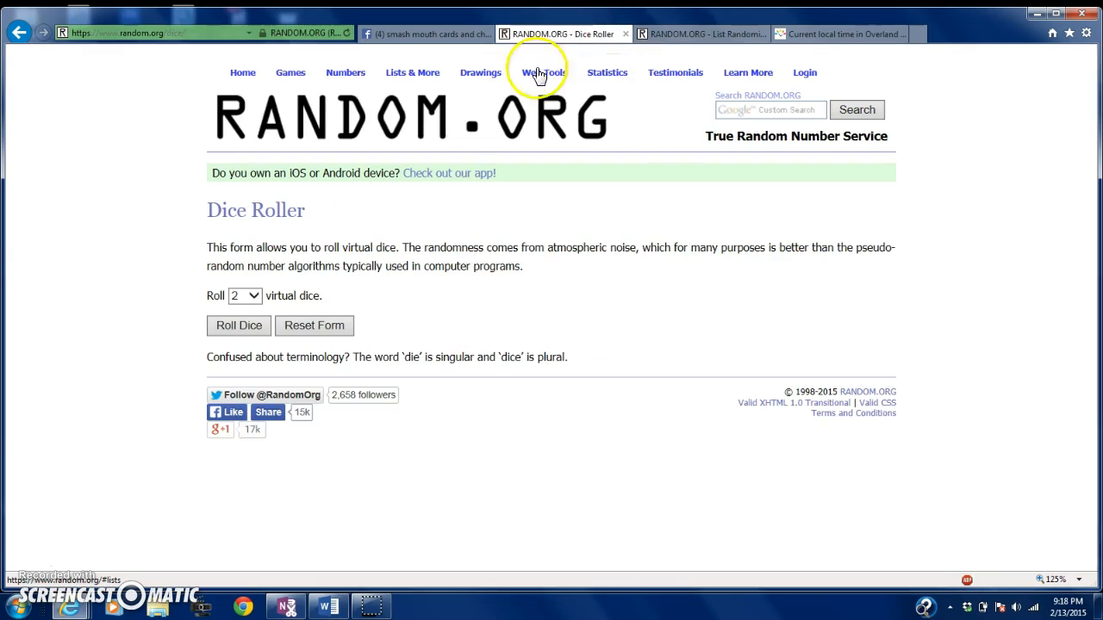
click(245, 328)
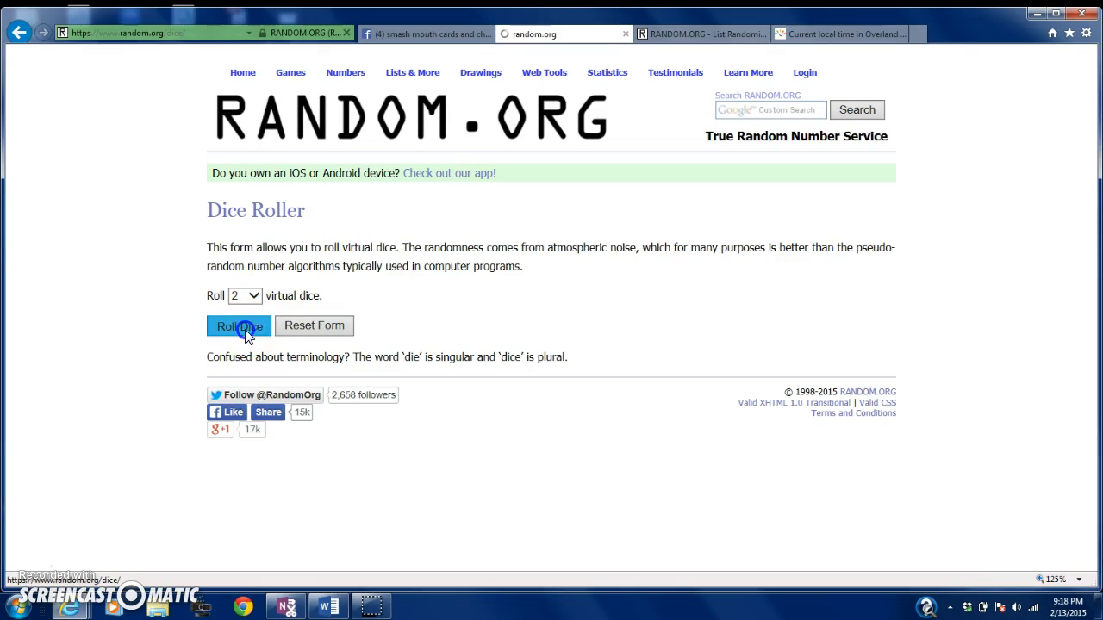
click(237, 325)
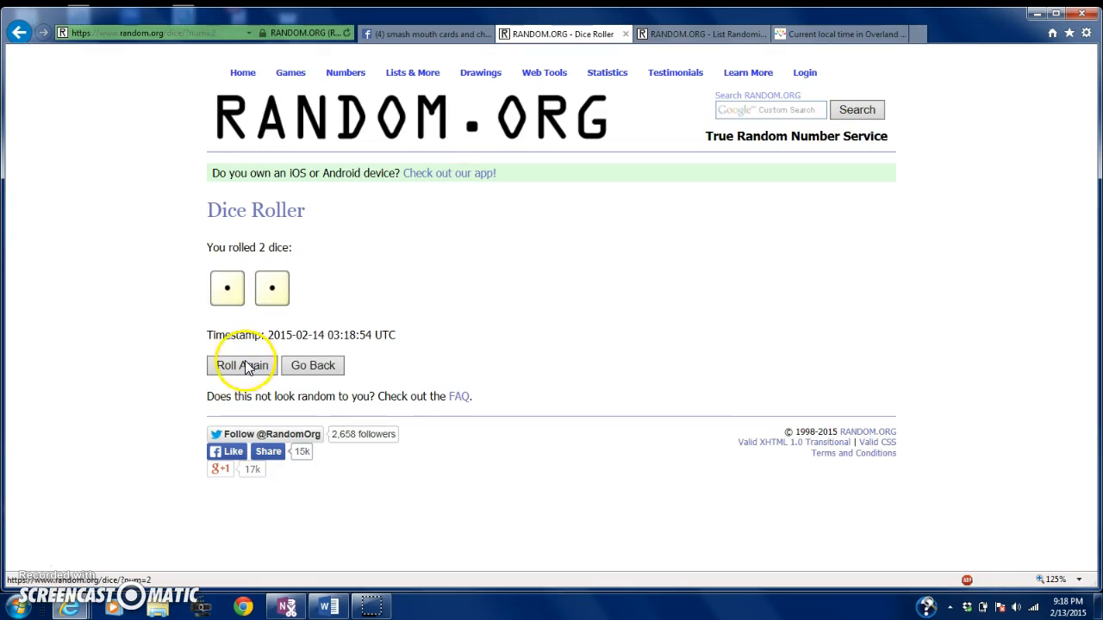
click(241, 365)
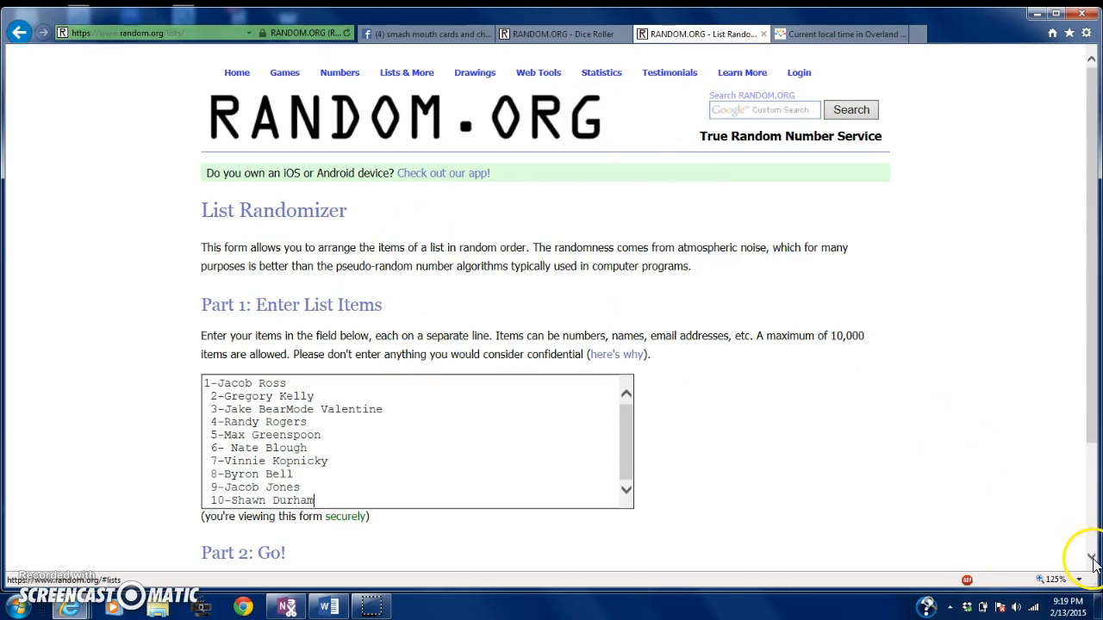
Randomize the order of the ten names for the first shuffles
scroll(down, 3)
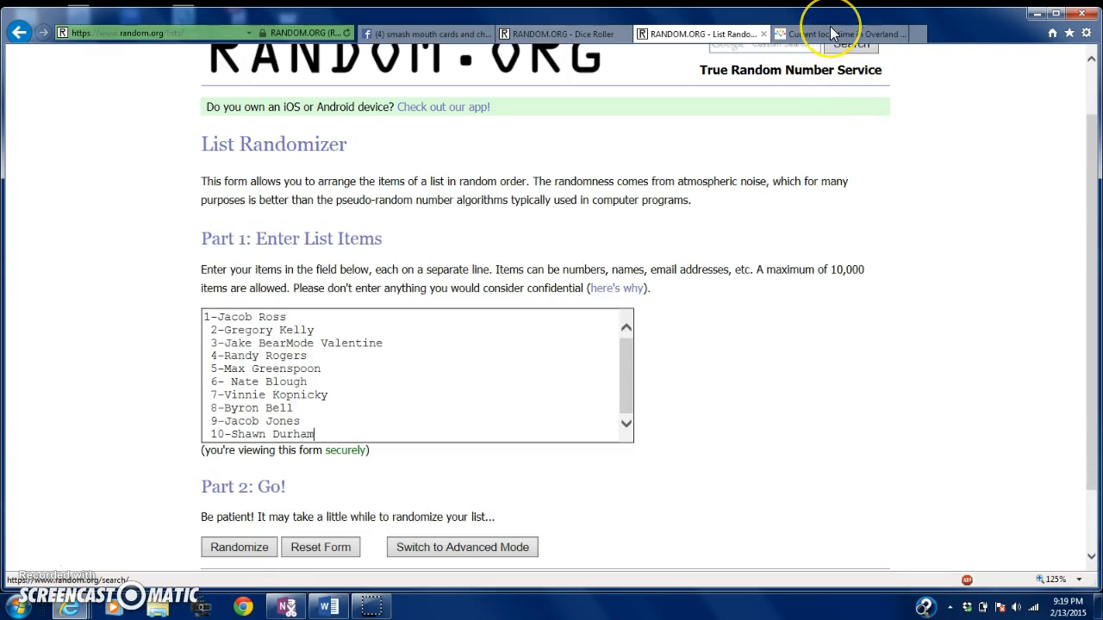
click(870, 34)
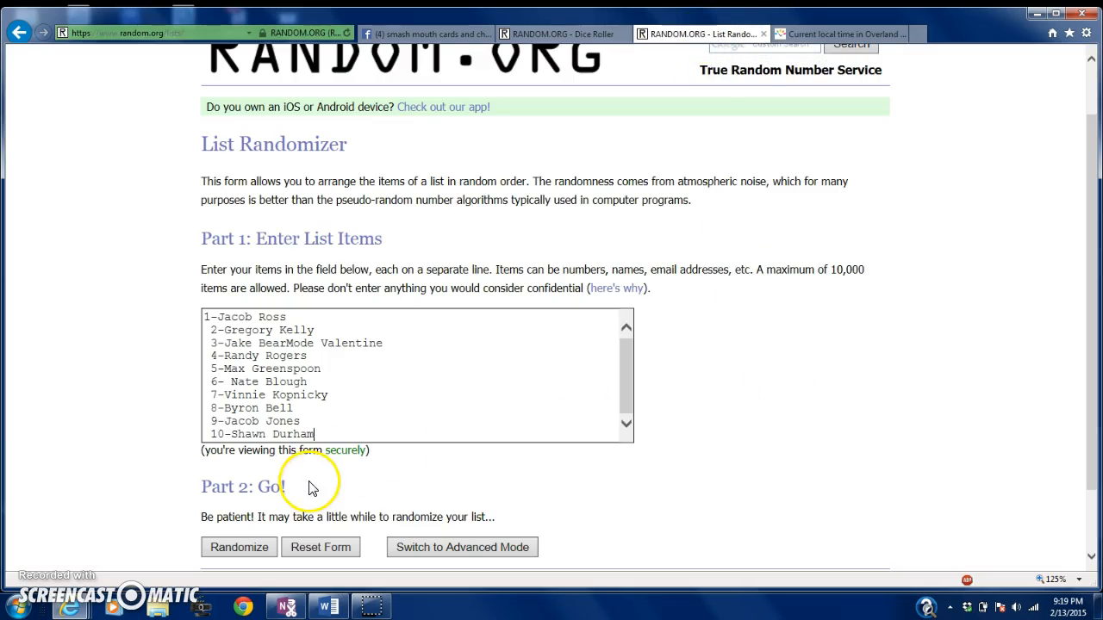
click(238, 548)
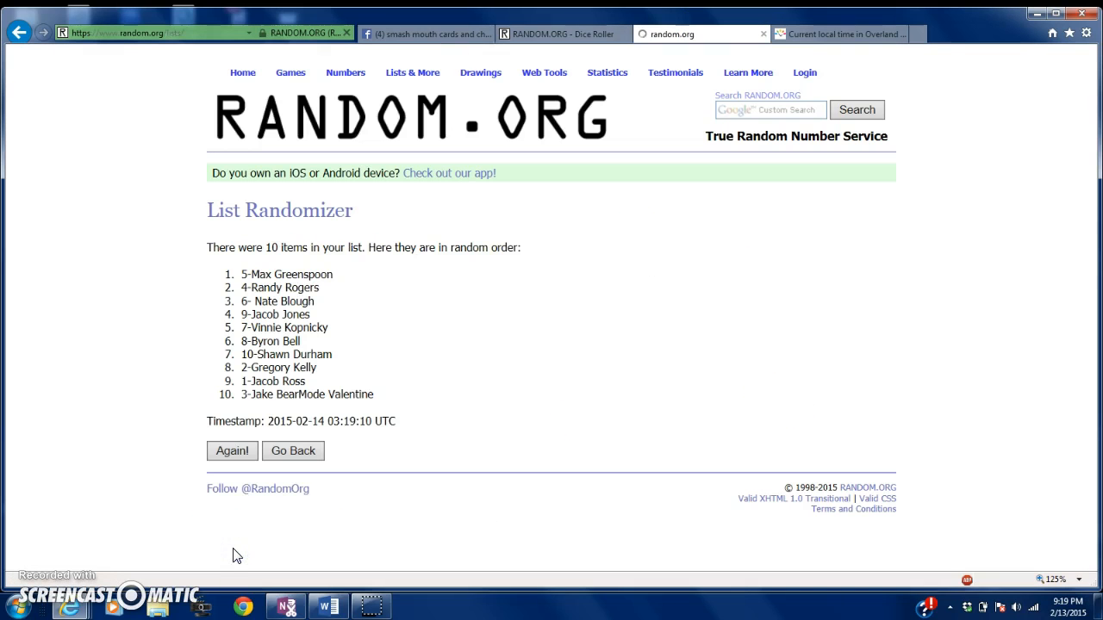
click(231, 451)
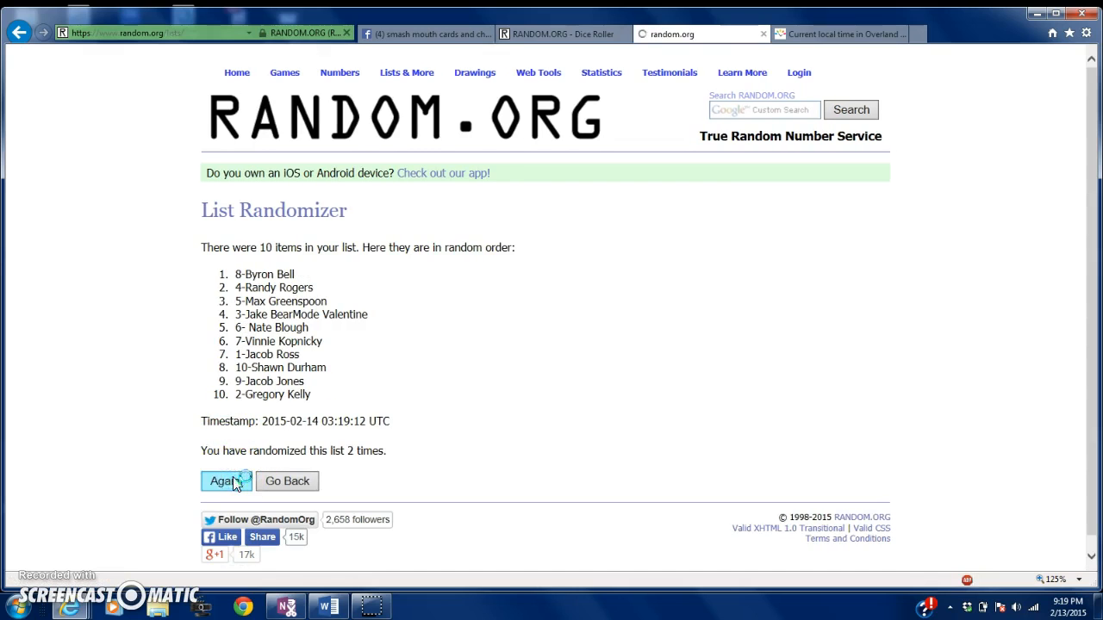
Reshuffle the list with Again until randomized nine times, then bring up the Dice Roller
click(227, 480)
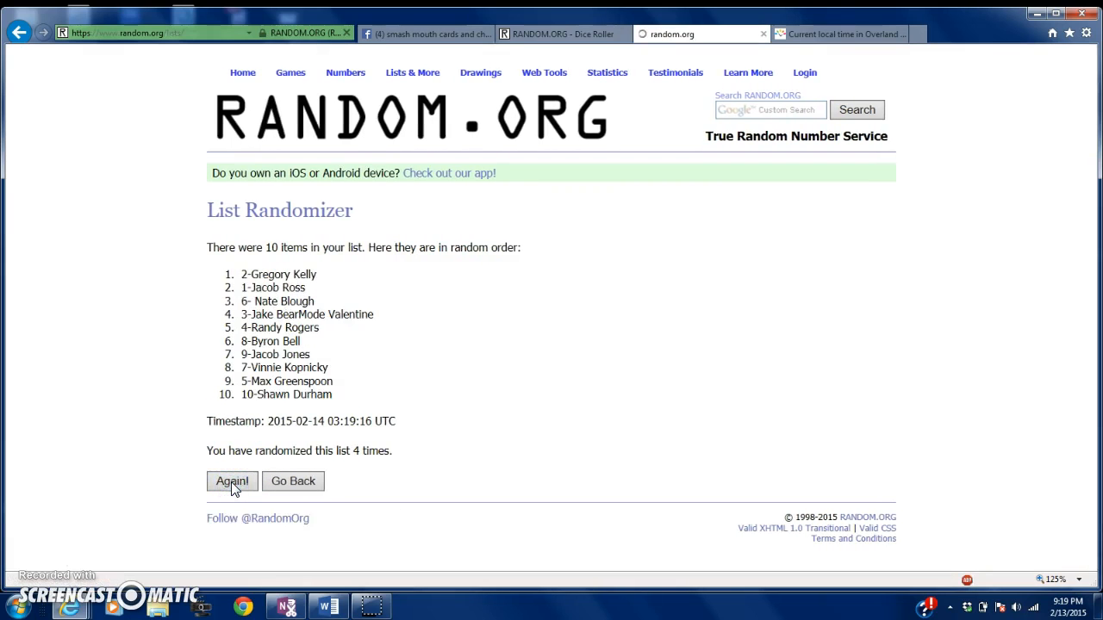
click(231, 481)
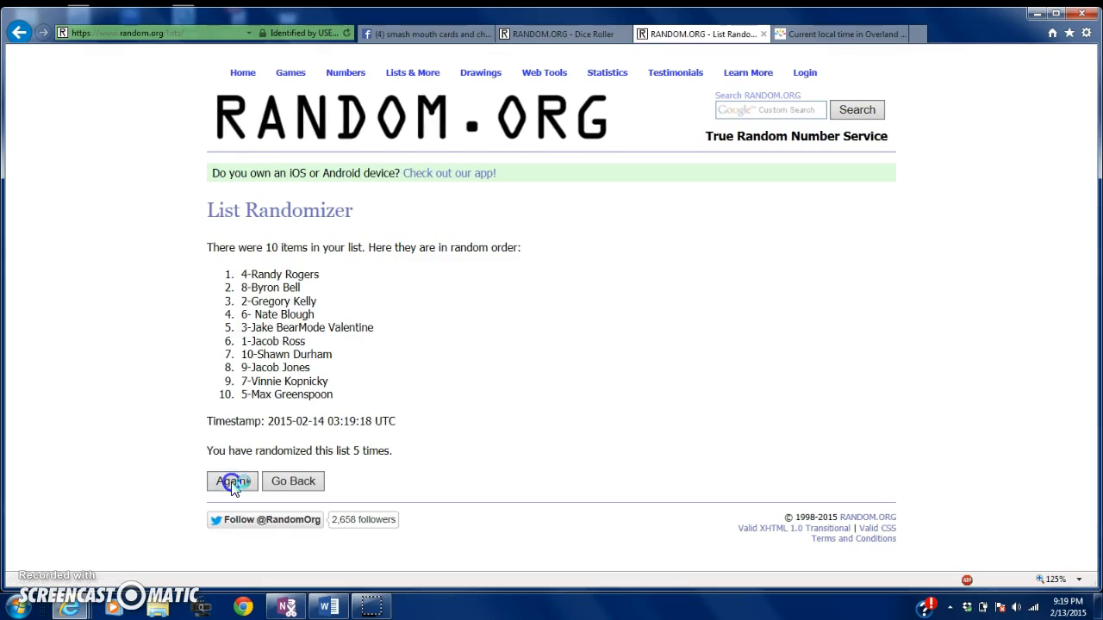
click(231, 481)
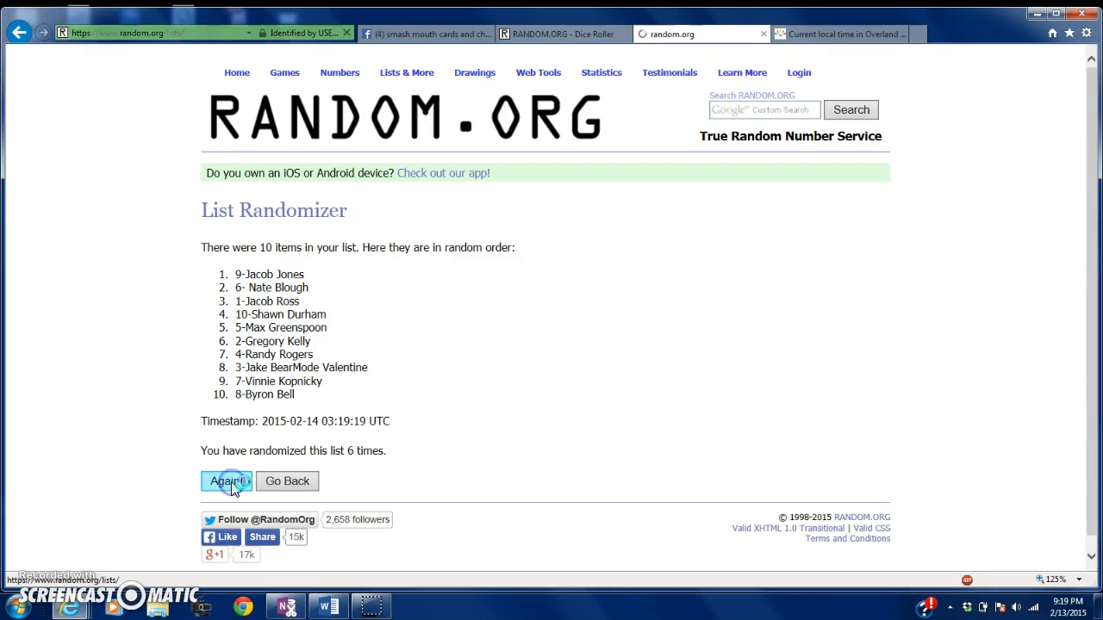
click(227, 480)
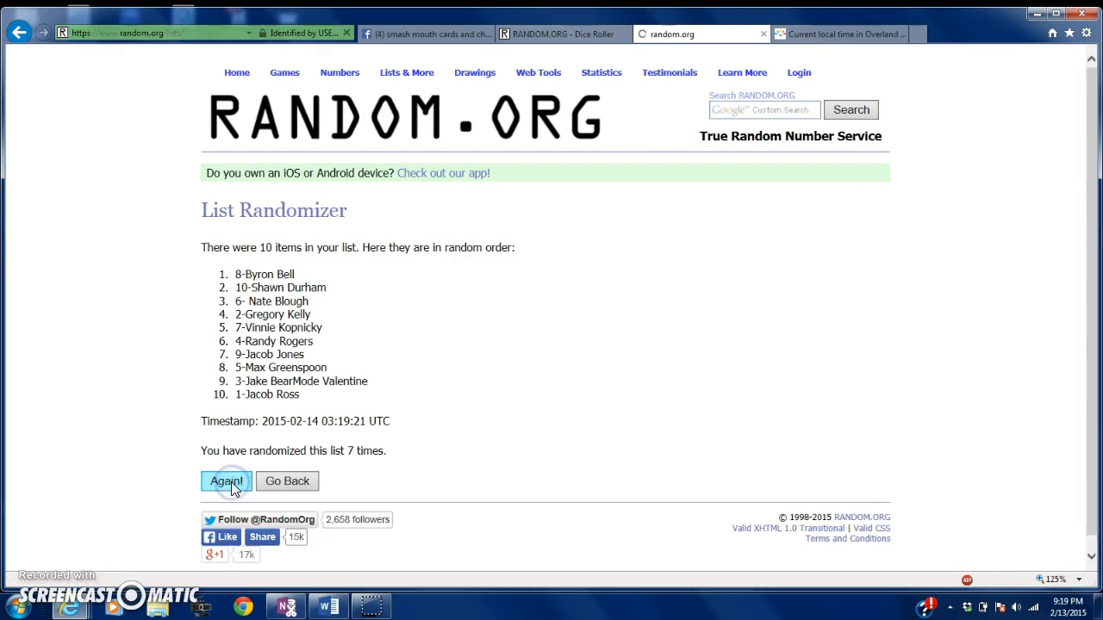
click(226, 481)
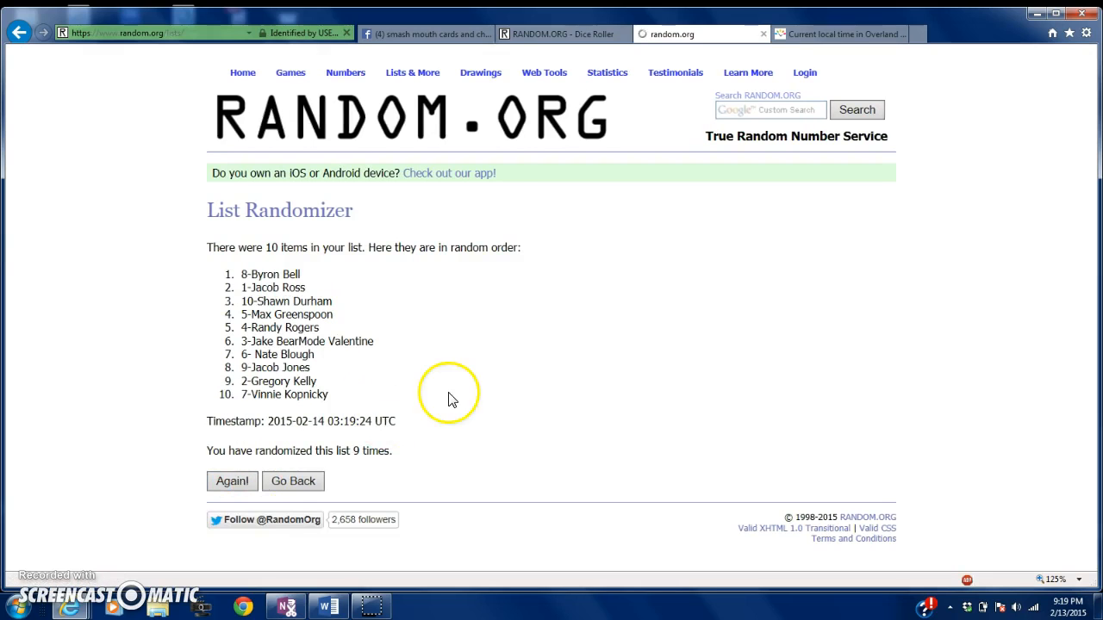
click(560, 34)
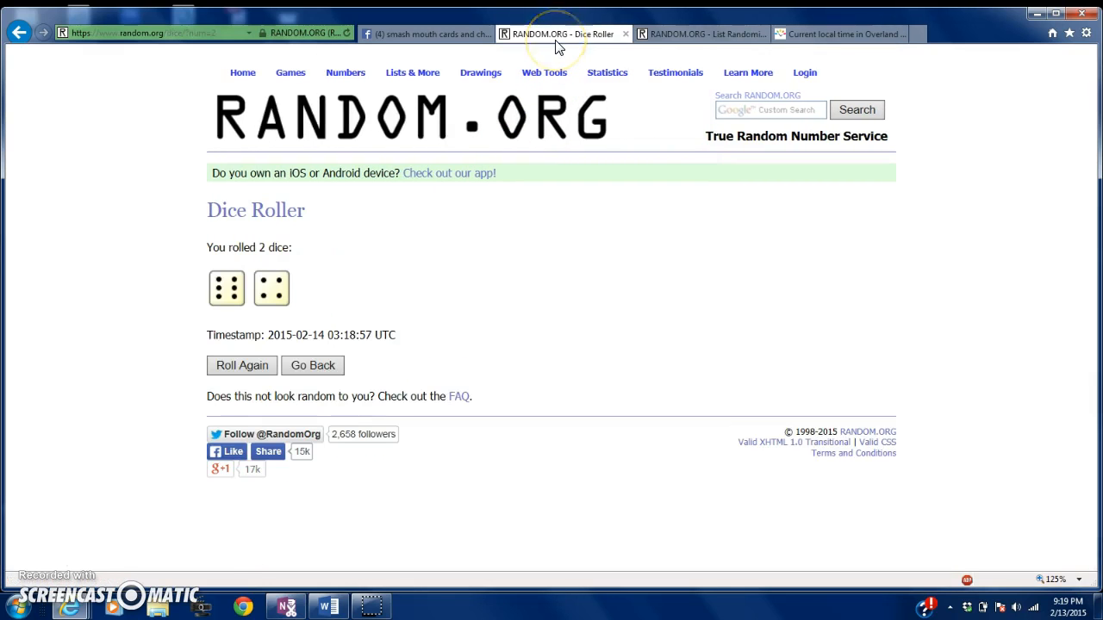
mouse_move(825, 48)
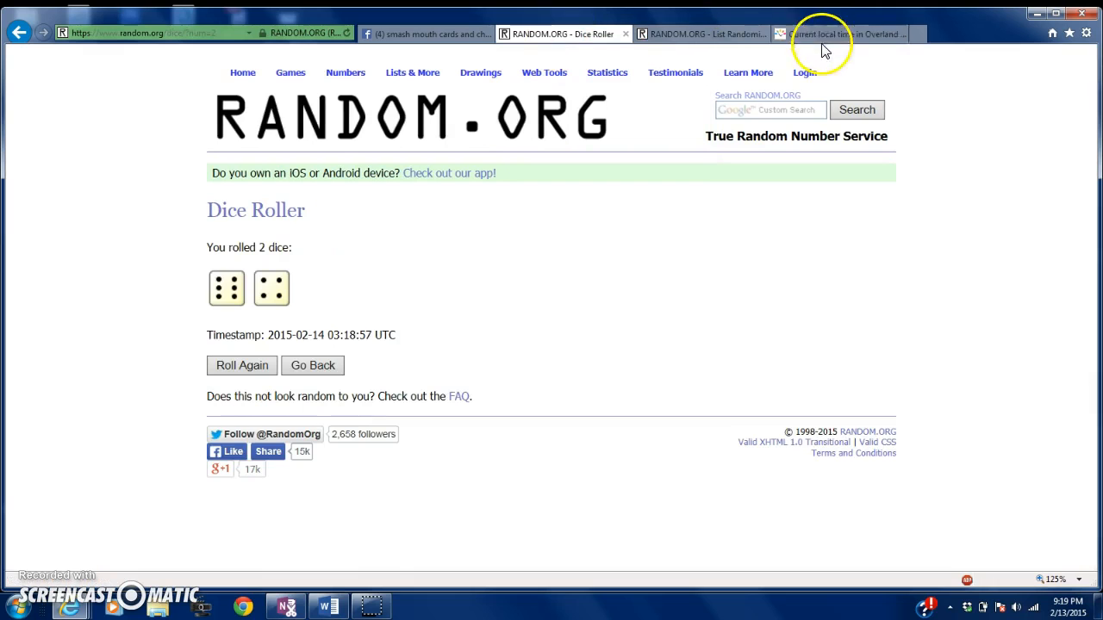
Check the Overland Park clock and Facebook comments, then return to the shuffled list
click(840, 32)
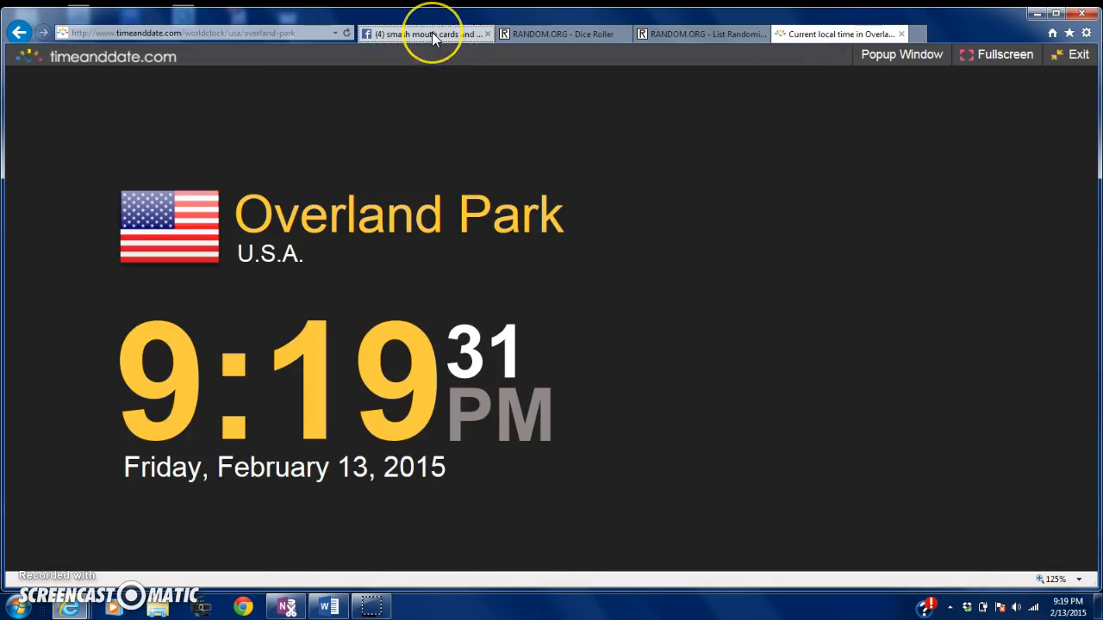
click(430, 35)
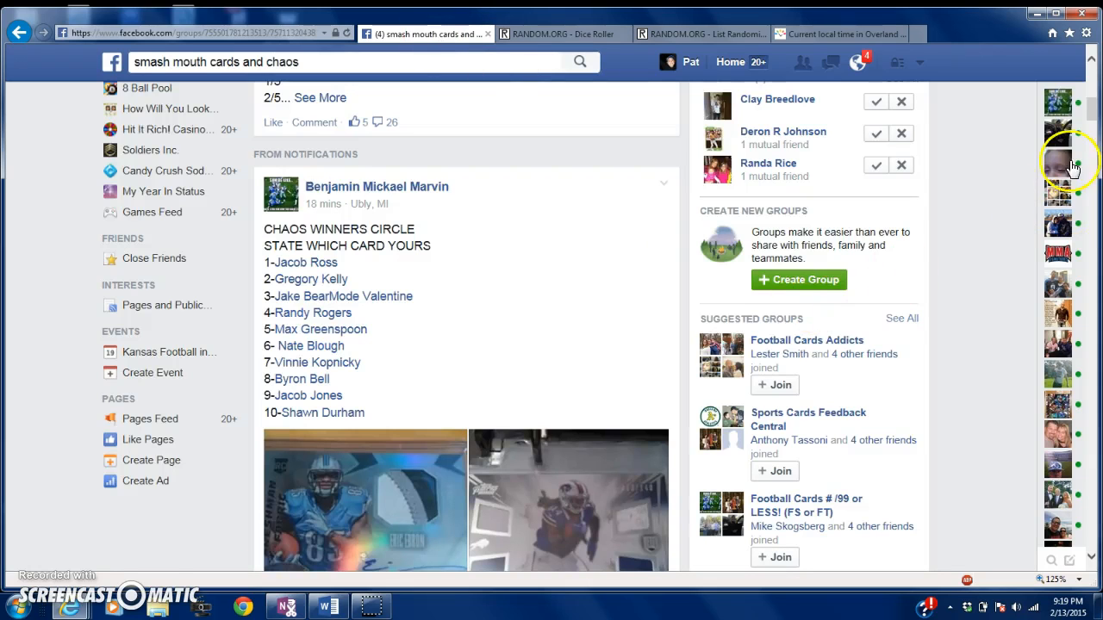
mouse_move(1093, 159)
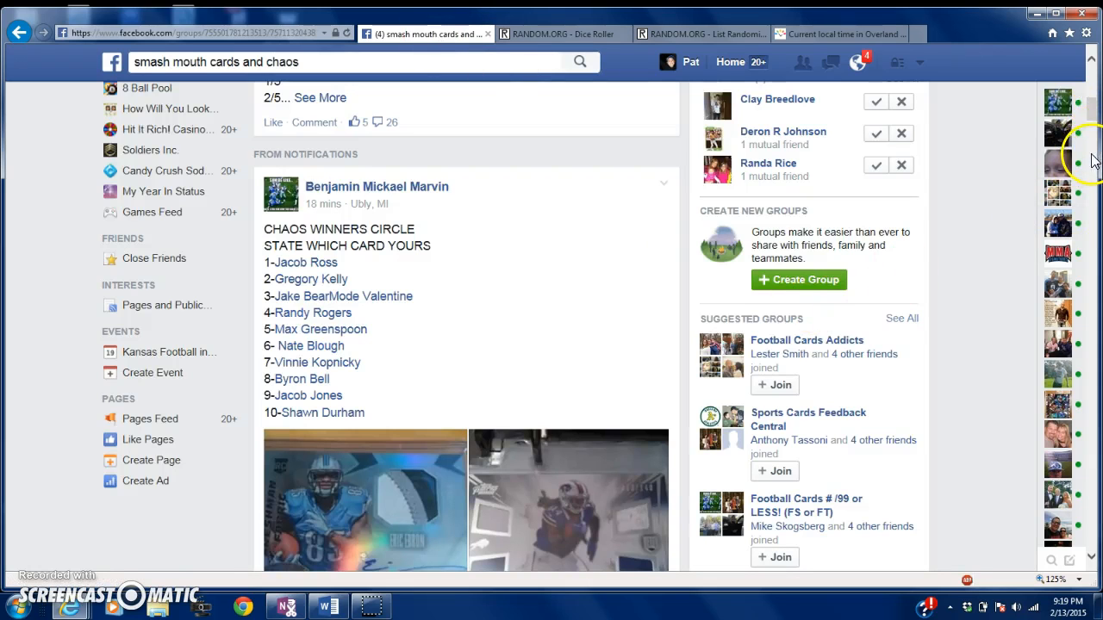
scroll(down, 3)
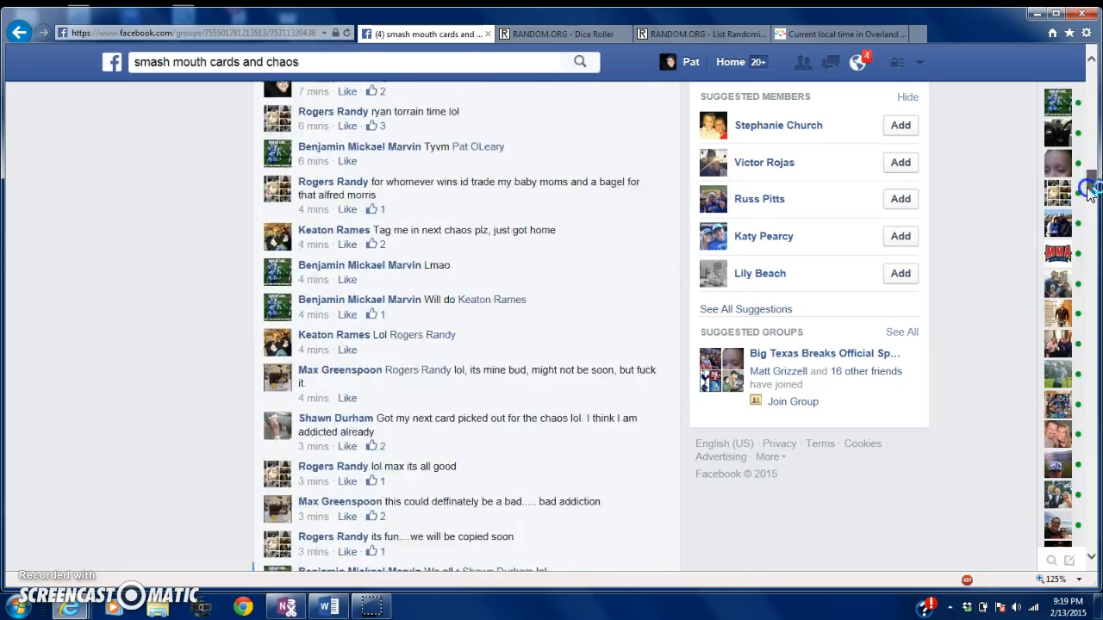
scroll(down, 3)
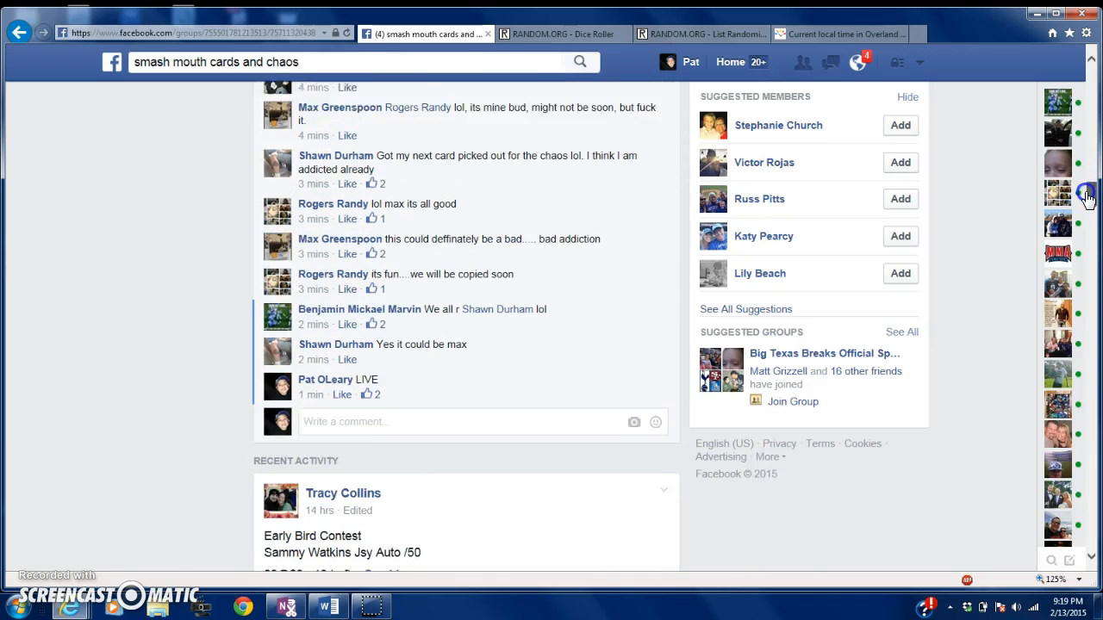
click(698, 33)
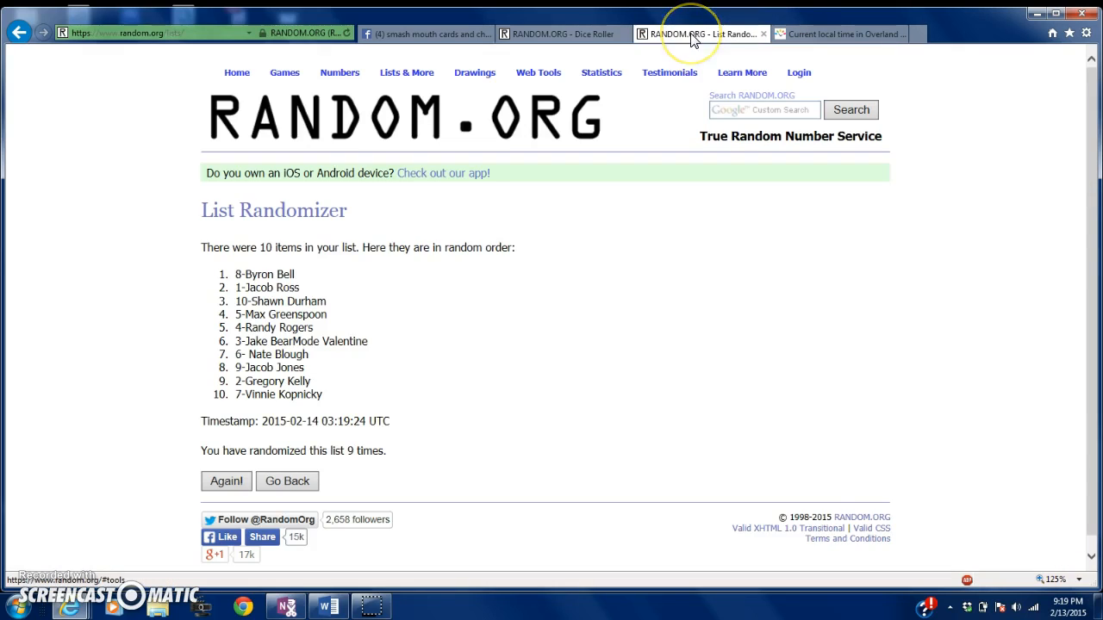
mouse_move(226, 481)
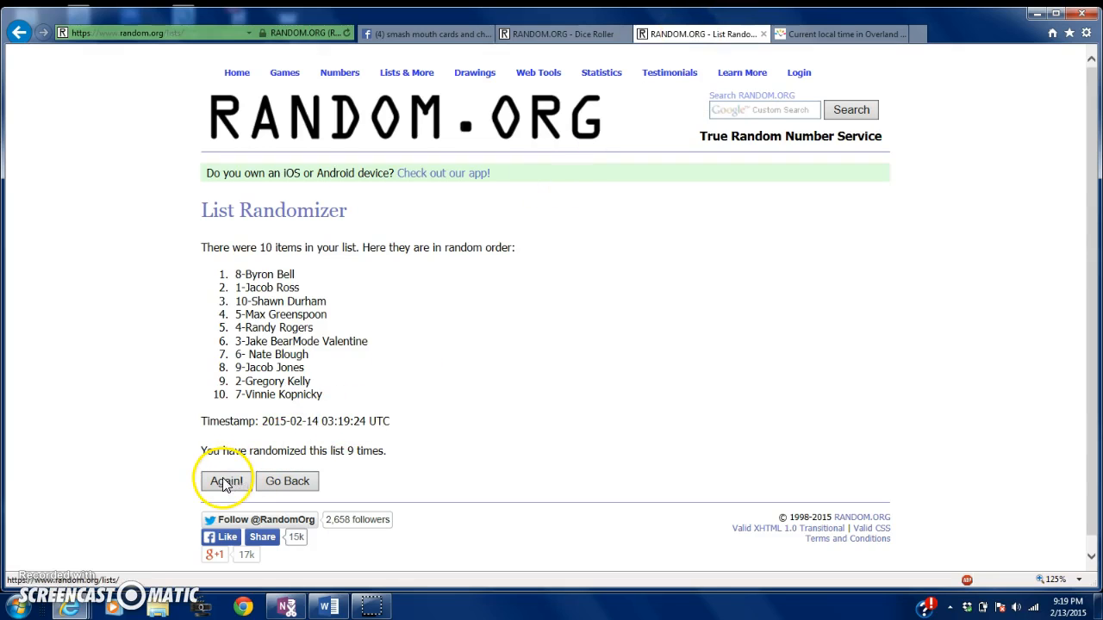
click(226, 480)
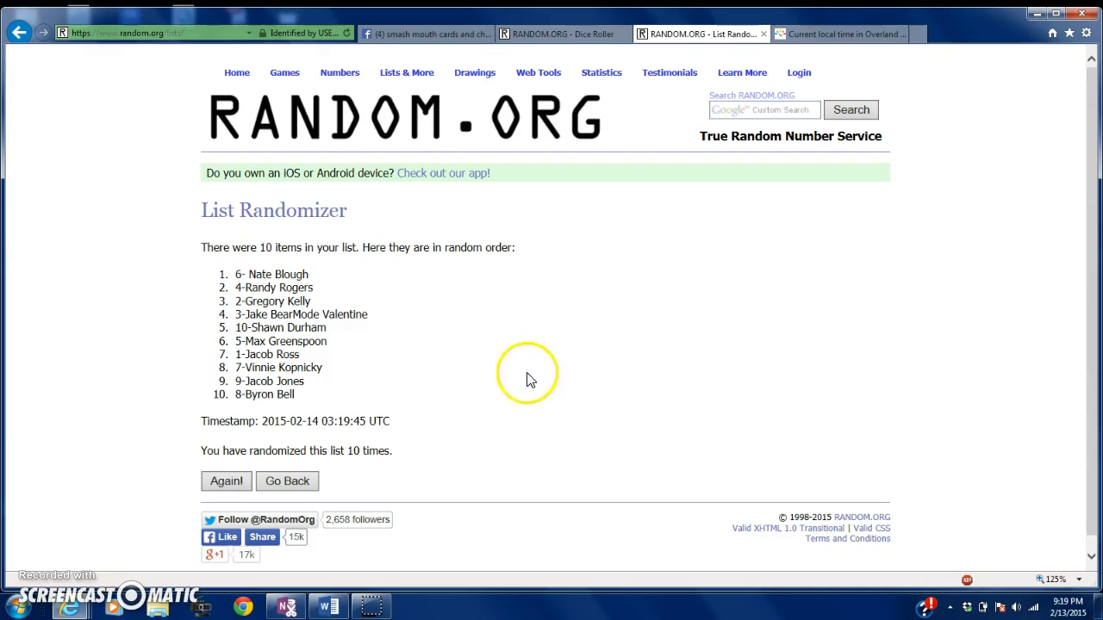
mouse_move(620, 374)
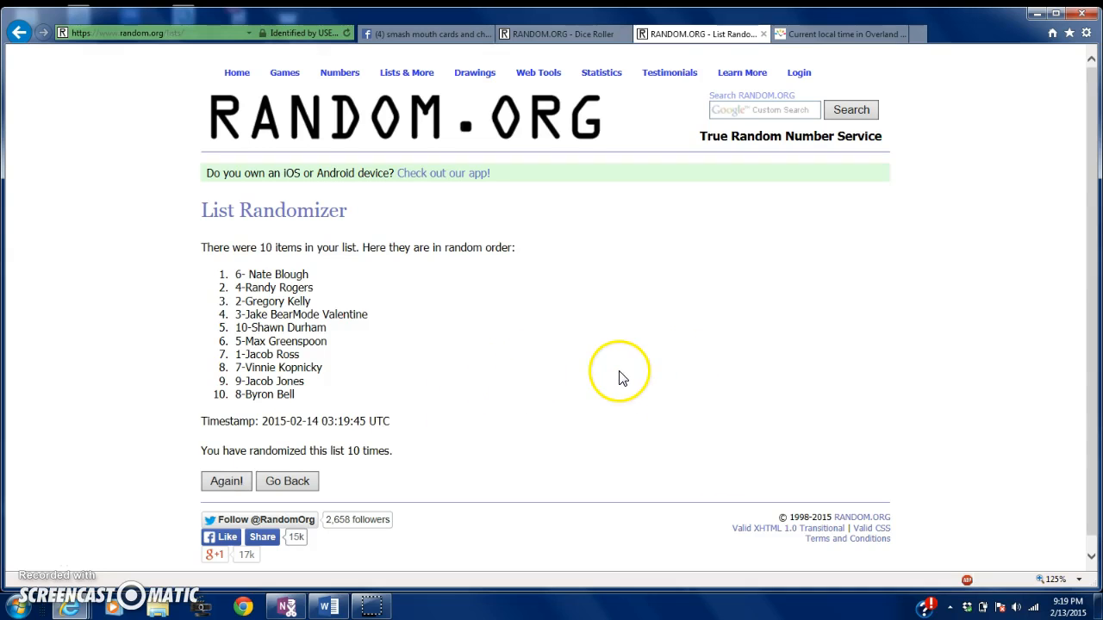
mouse_move(31, 569)
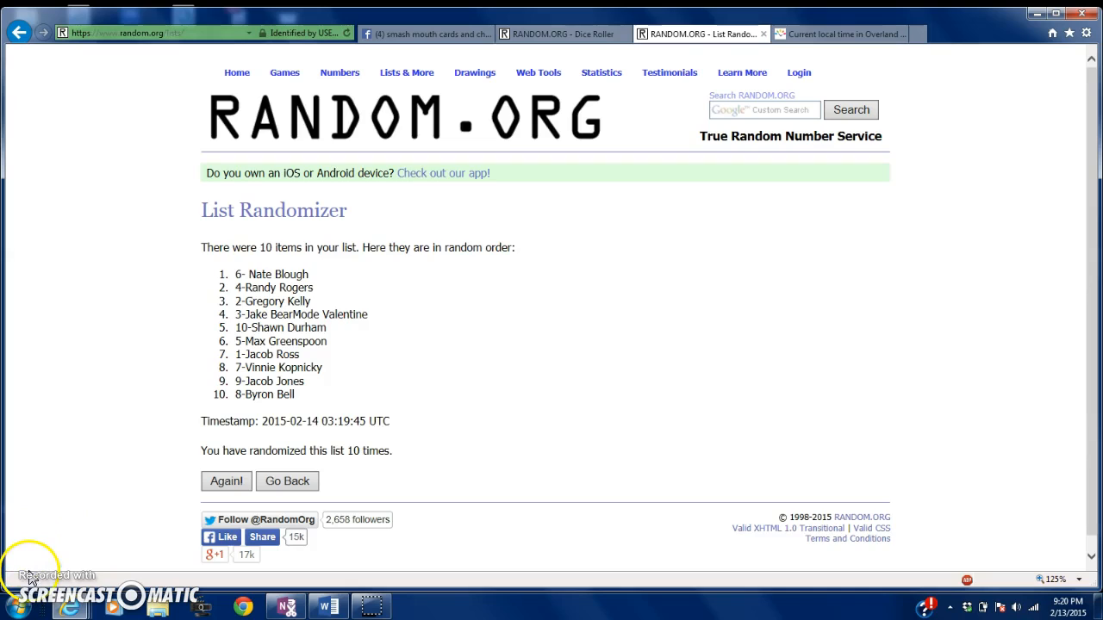